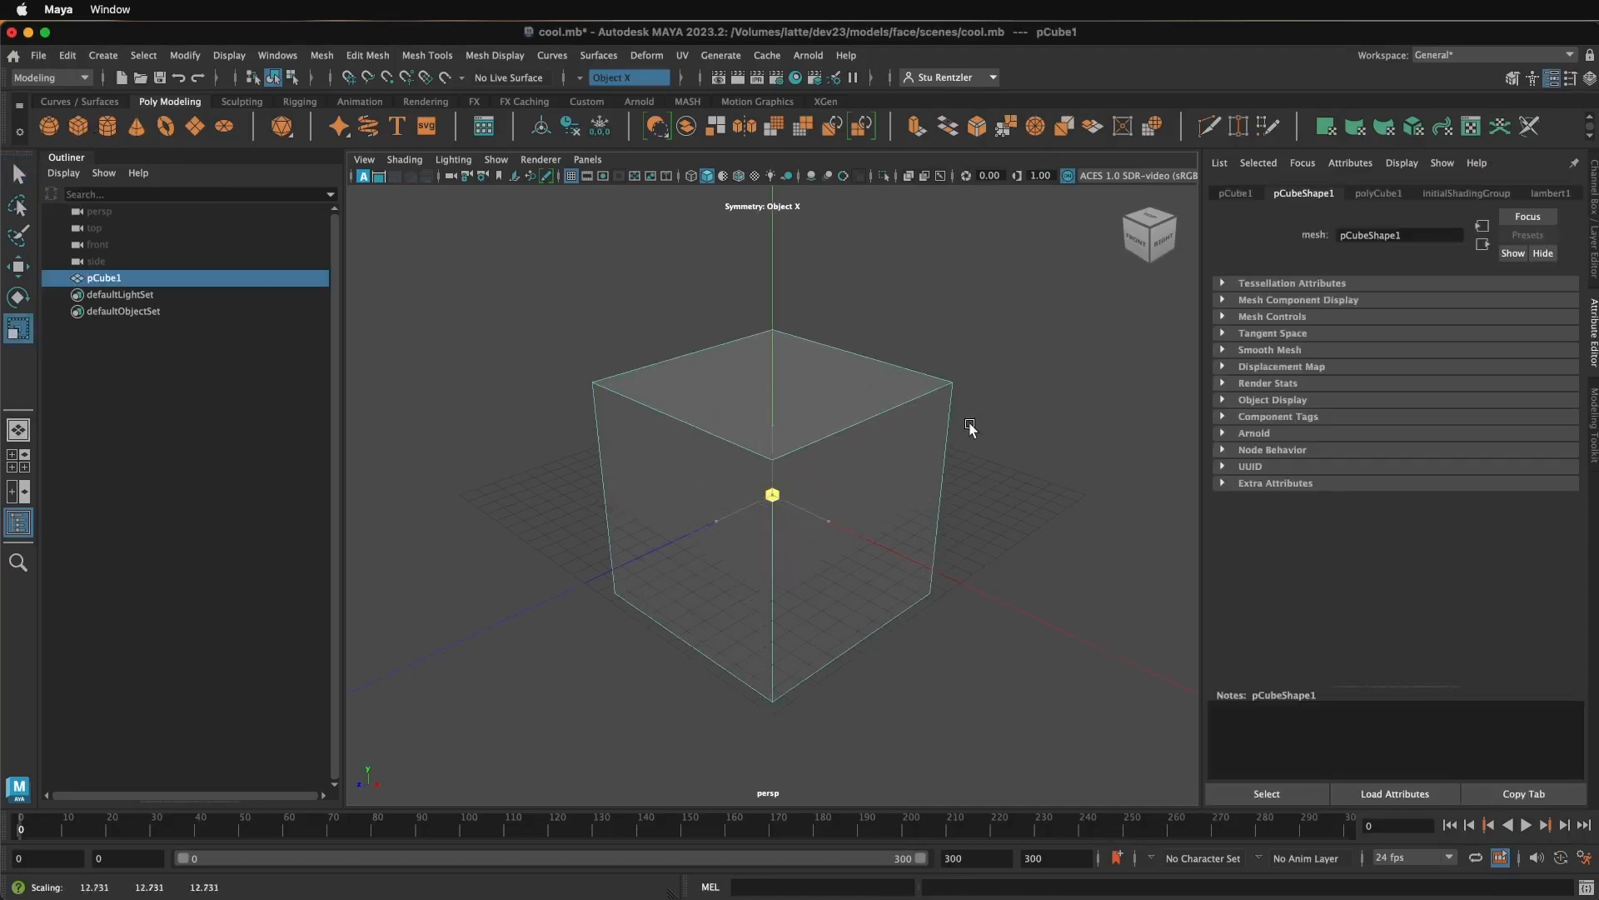
- Activate the Move tool and switch the cube to Face component mode
click(19, 263)
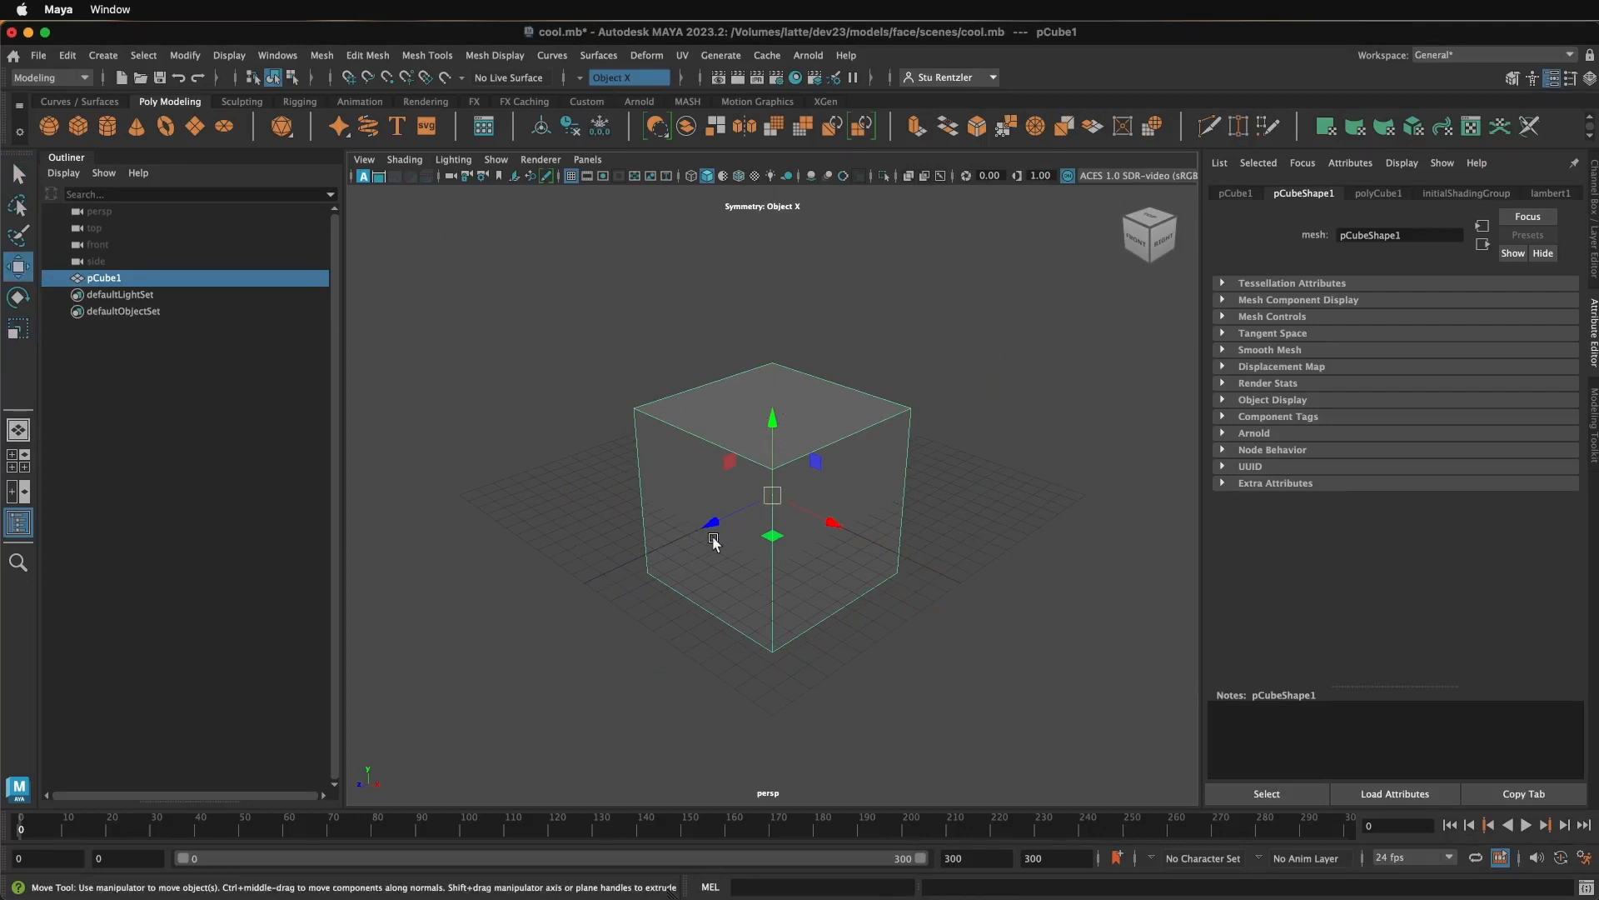
right_click(714, 541)
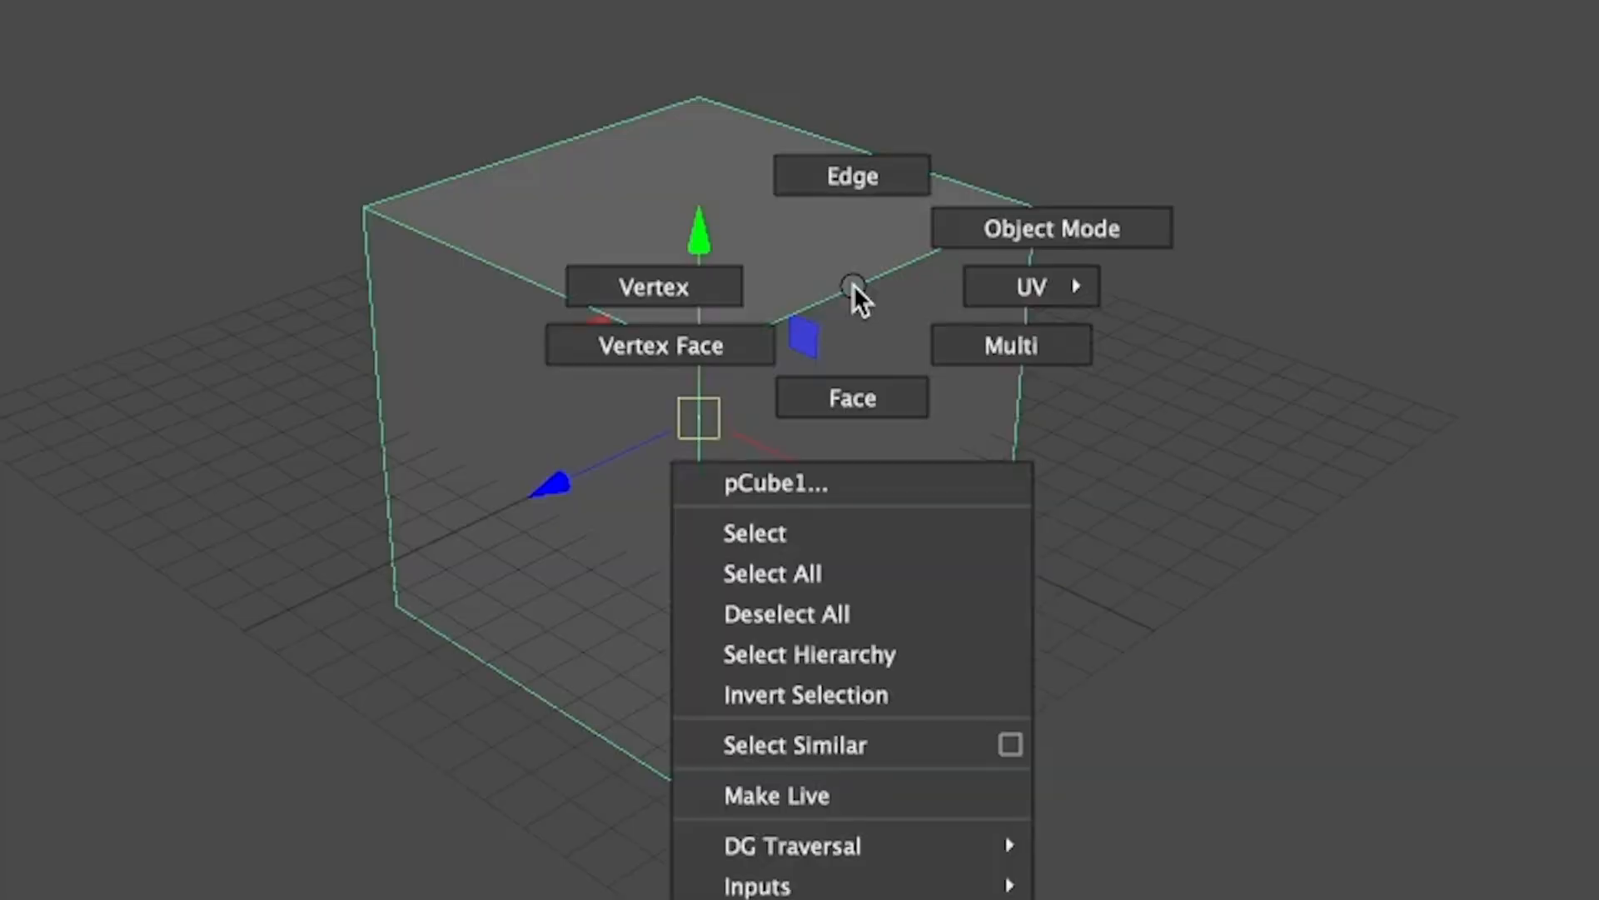
click(851, 397)
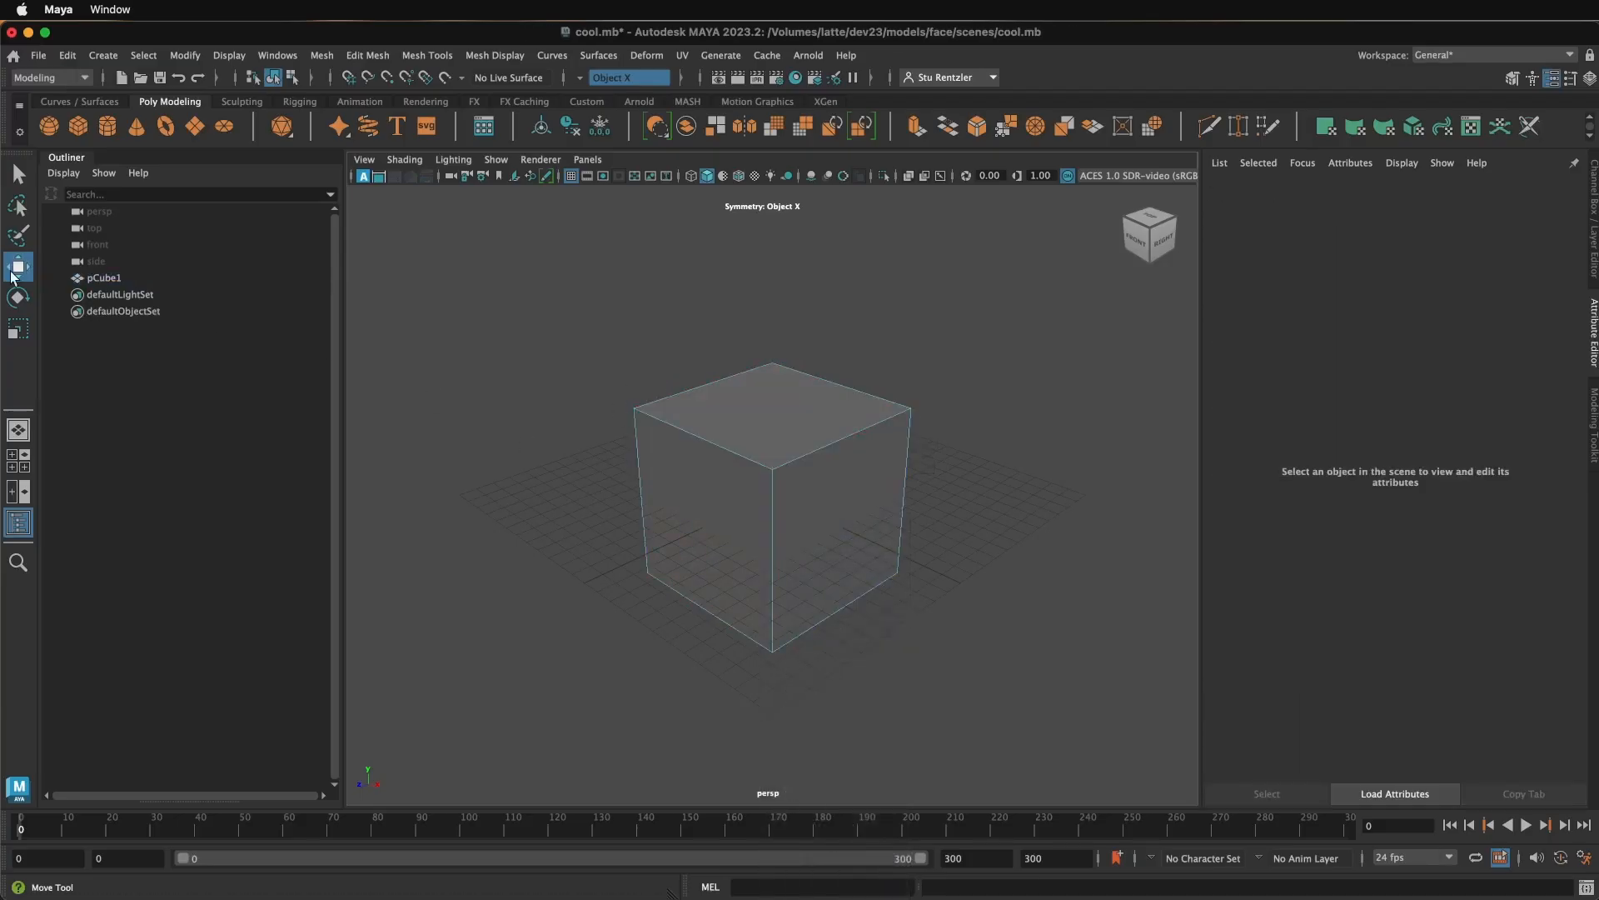
mouse_move(17, 266)
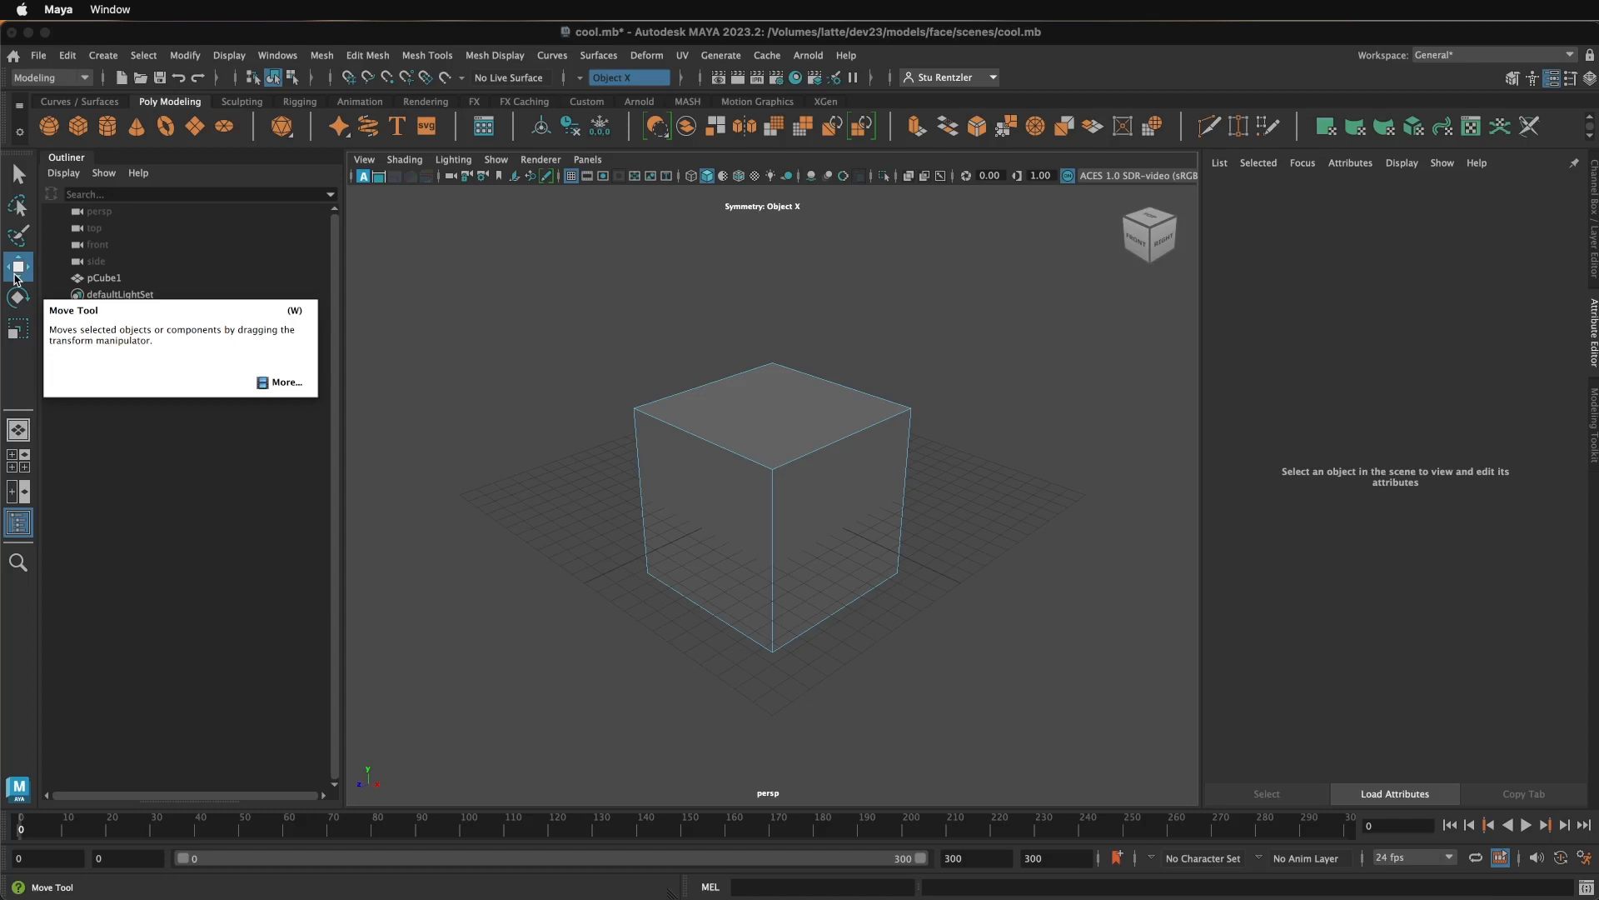
- Select the cube's top face with the Move tool for extruding
click(771, 408)
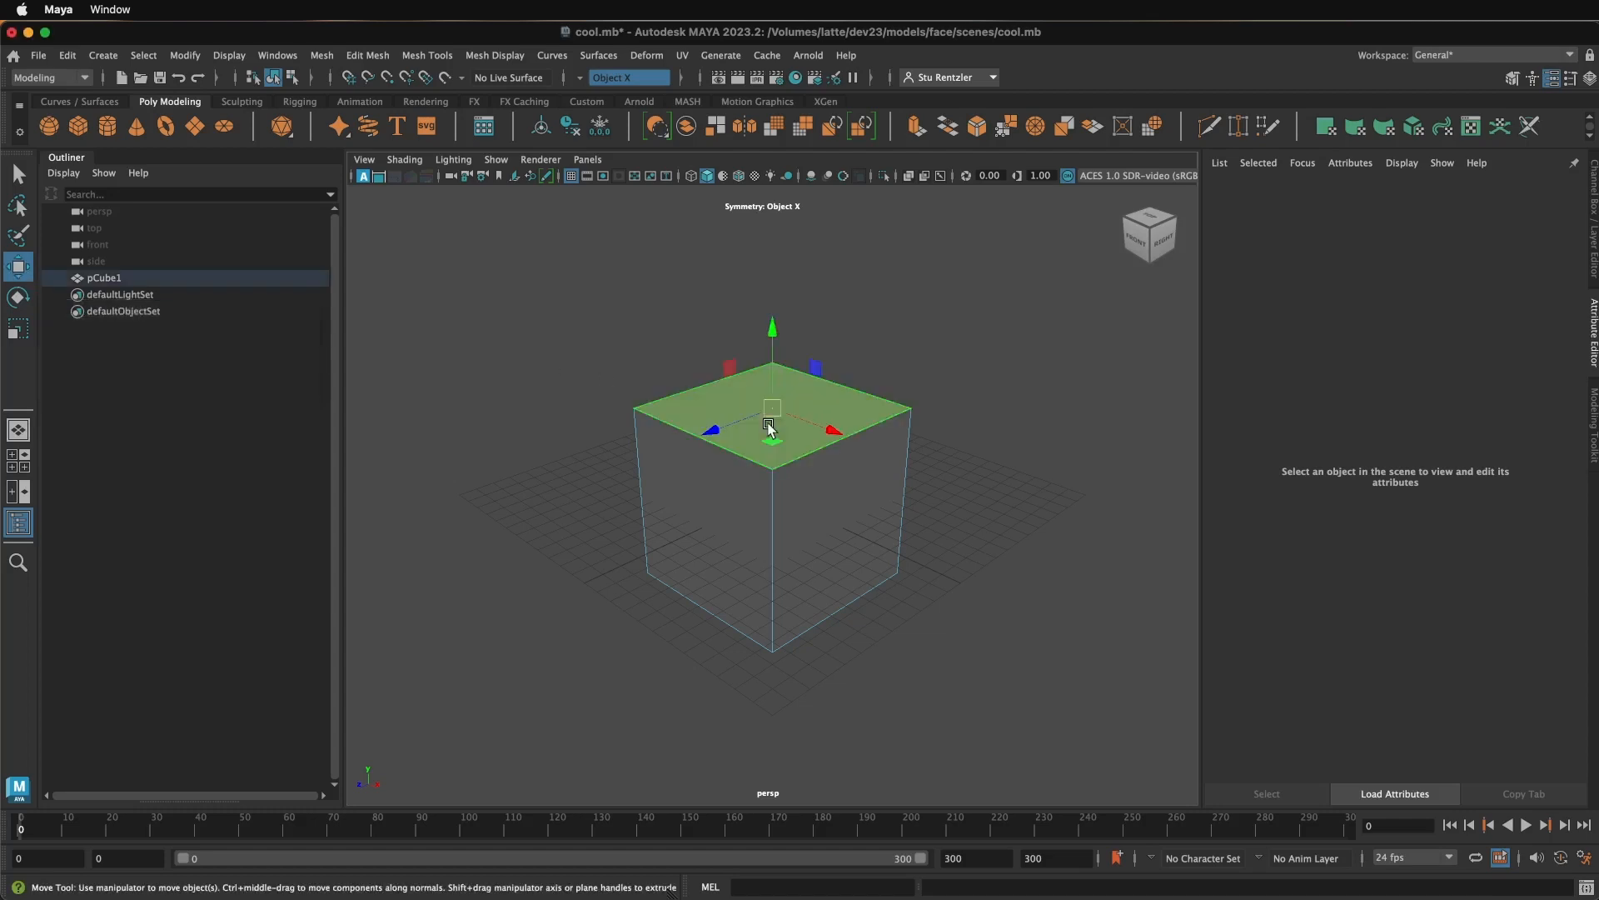
click(770, 409)
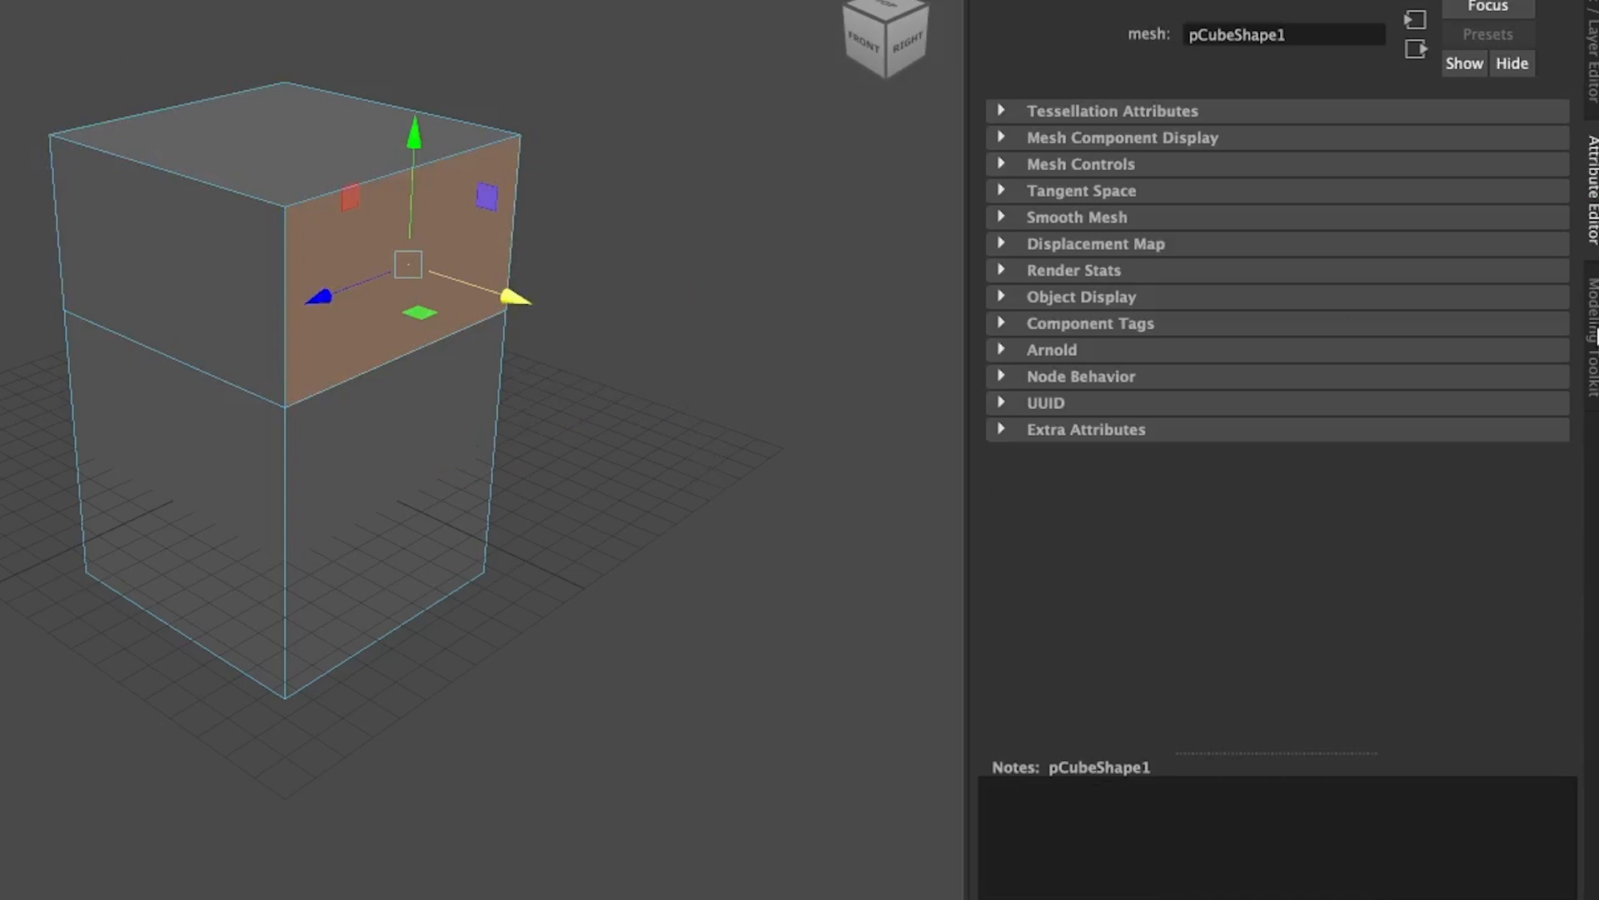
- Set Symmetry to Off in the Modeling Toolkit
click(1296, 273)
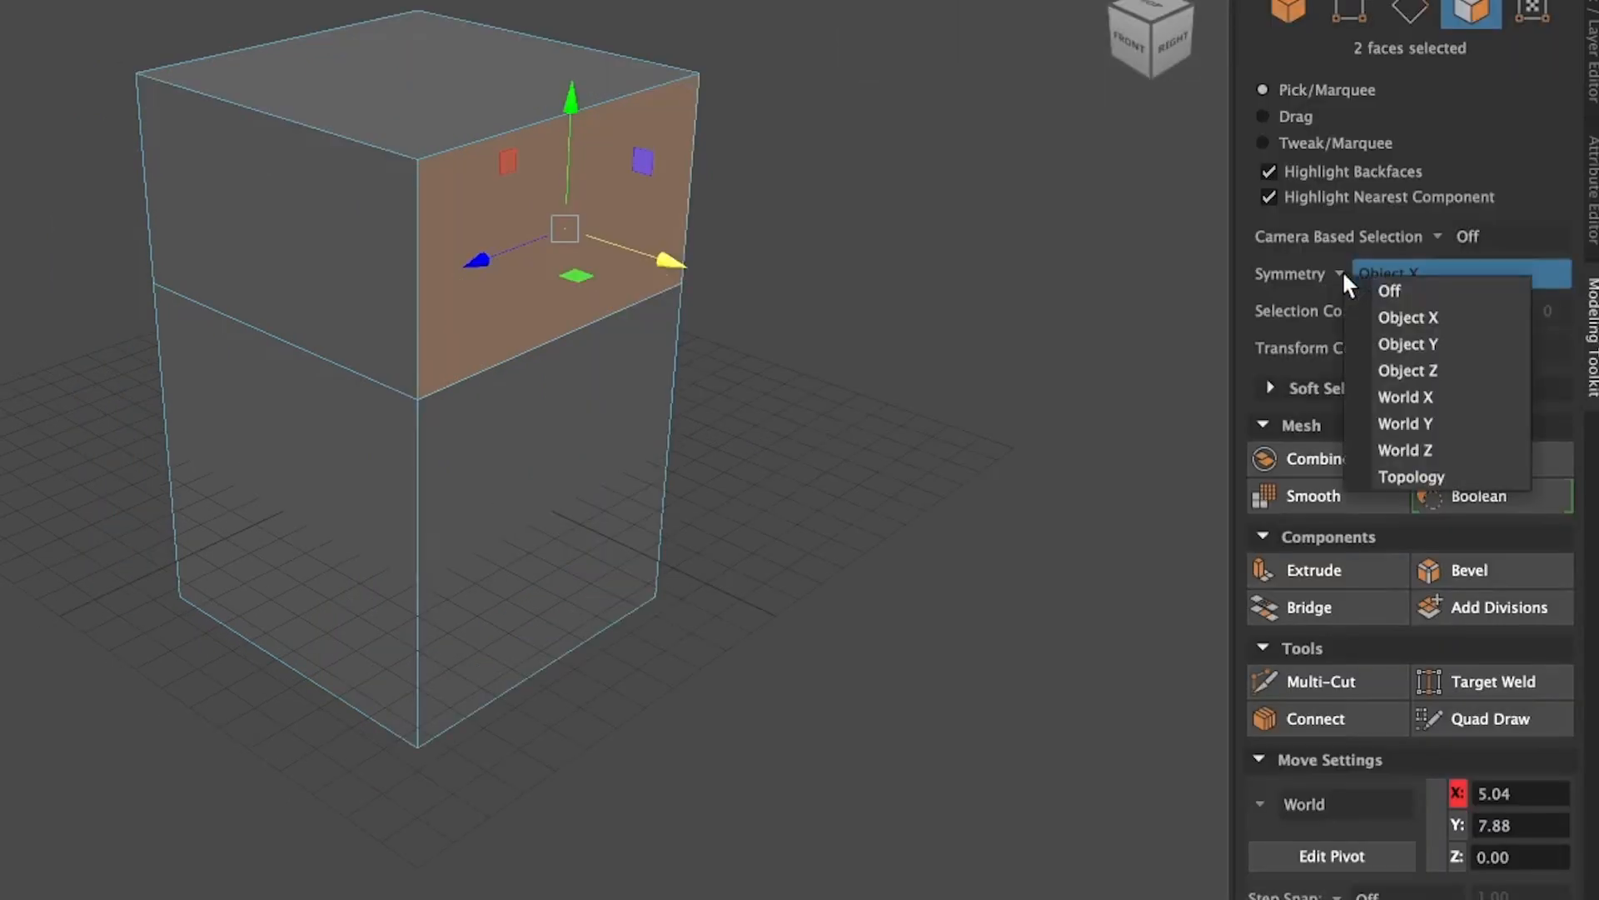
click(1389, 291)
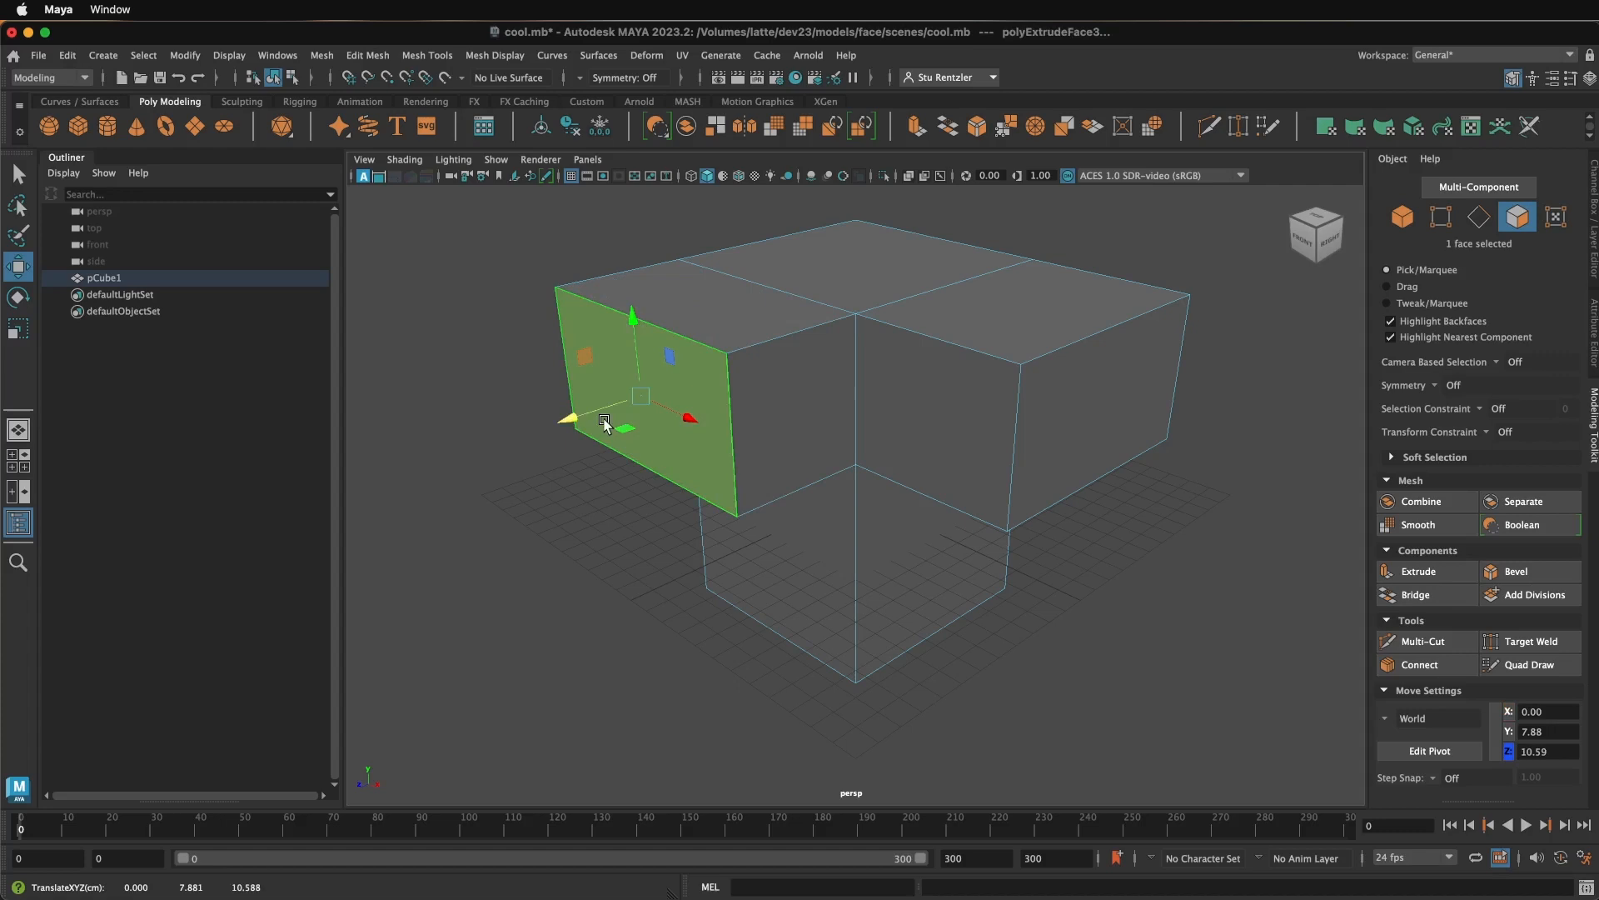
- Toggle soft selection with the B hotkey before extruding the end faces
key(b)
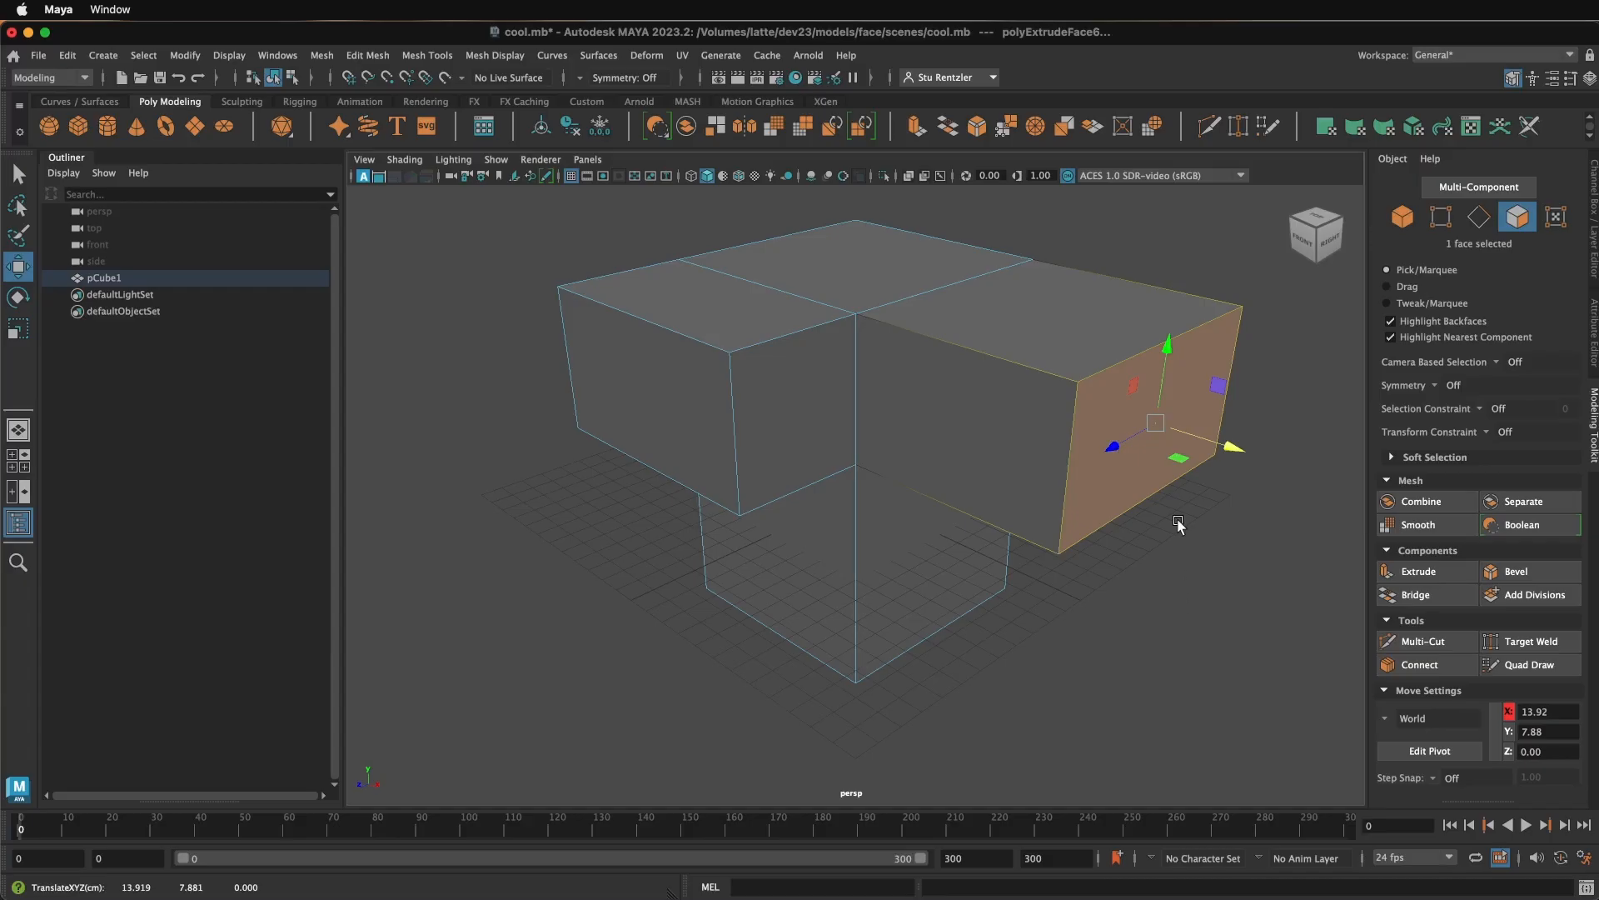
mouse_move(1237, 457)
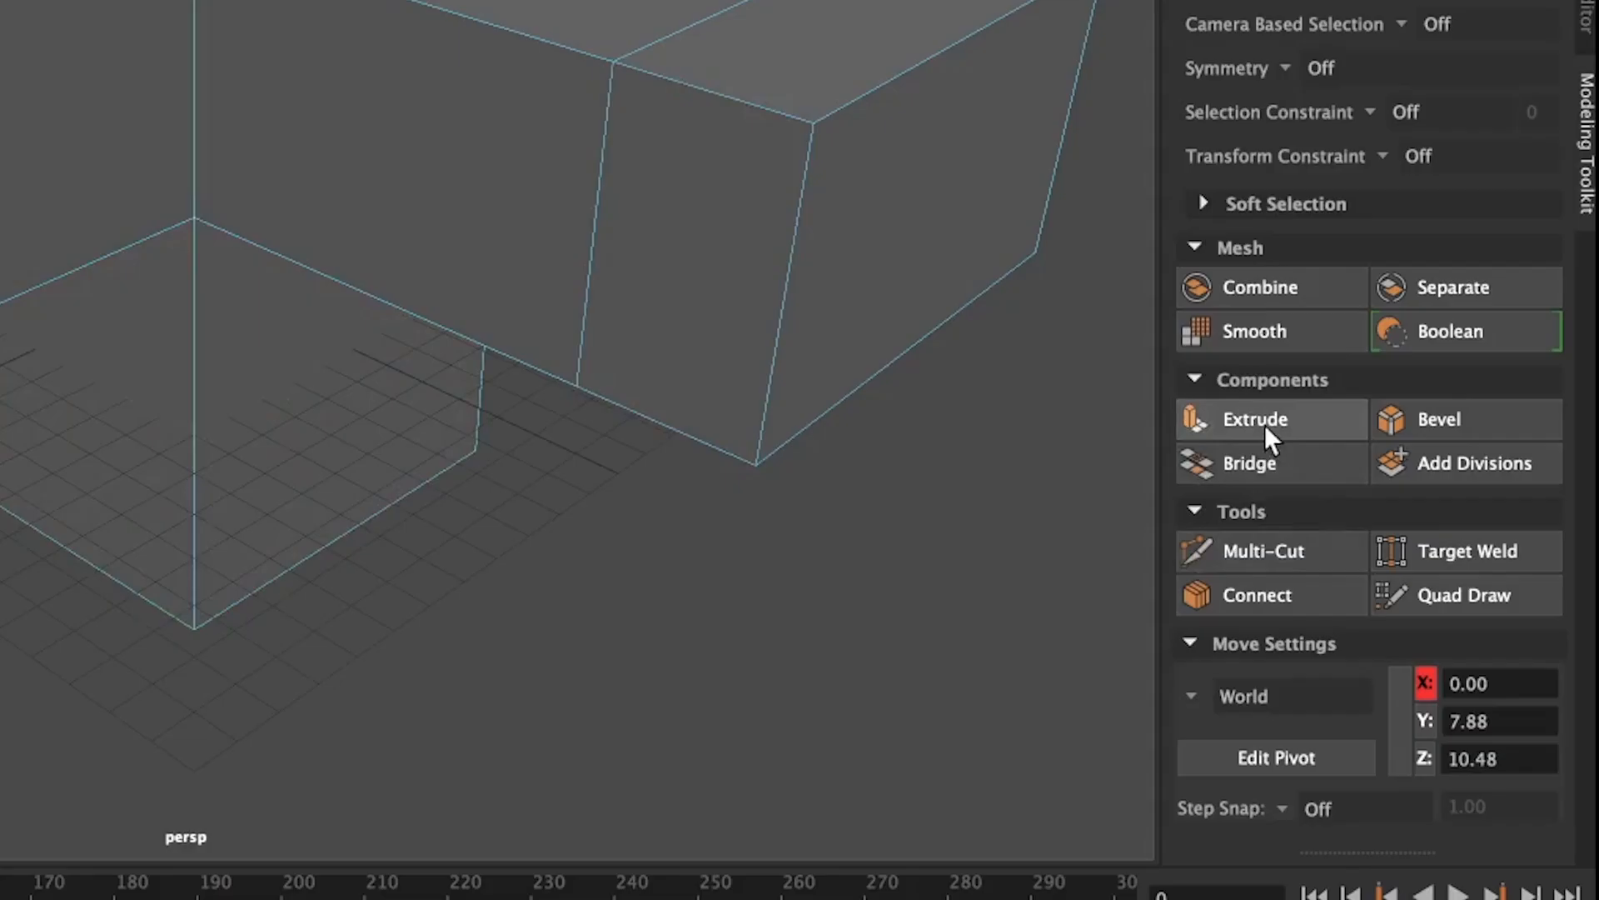
mouse_move(1254, 418)
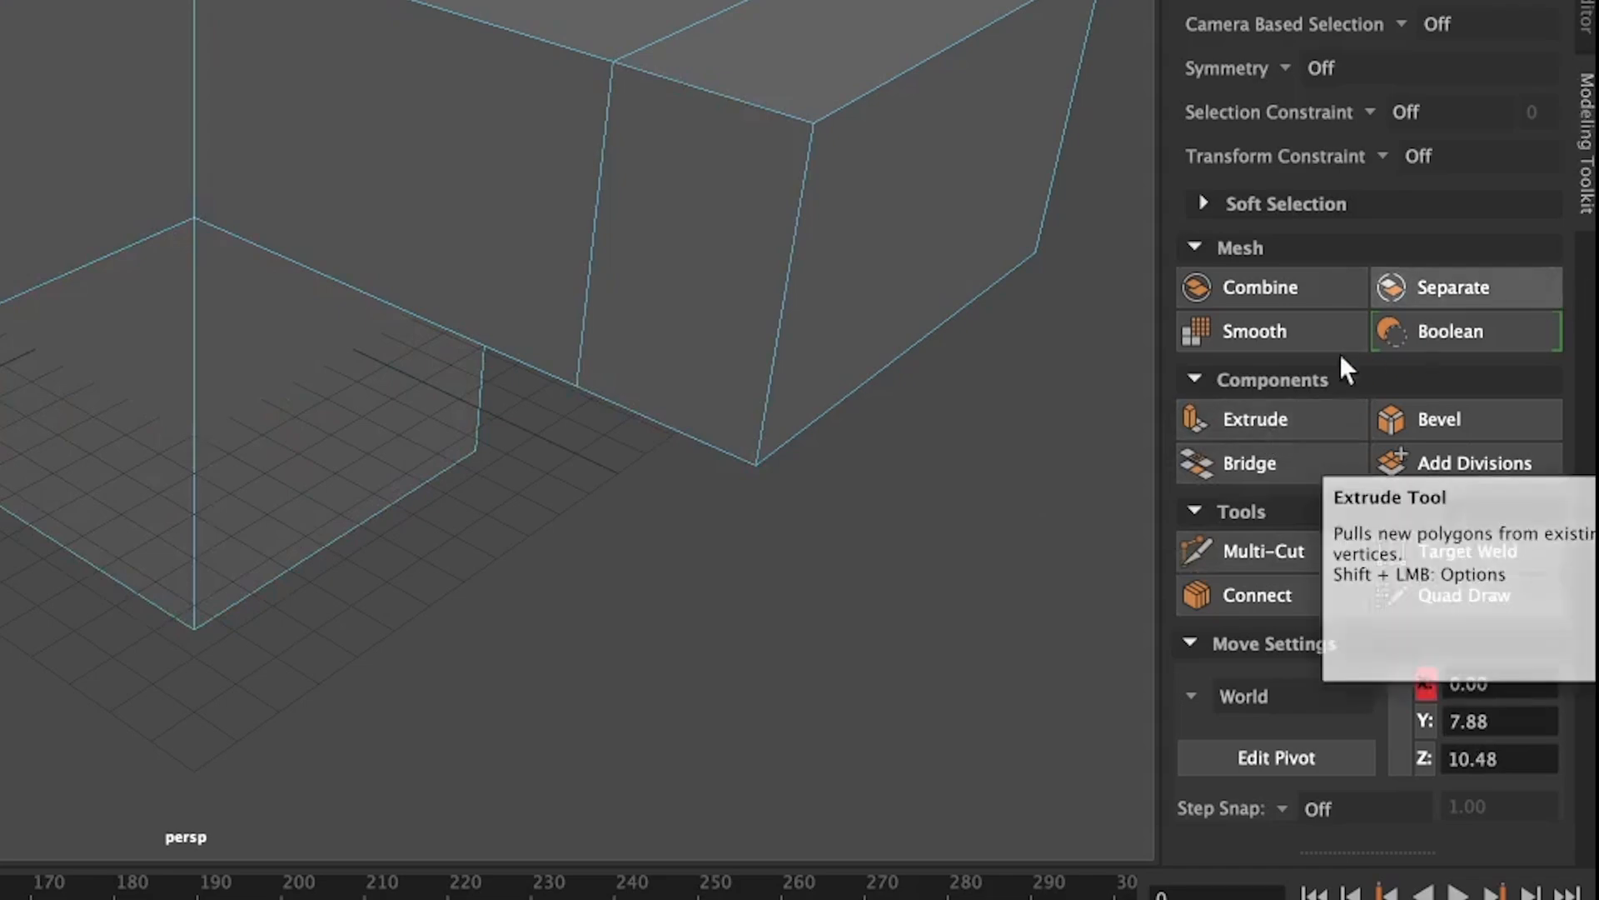
- Extrude the left face with Modeling Toolkit Extrude, then extrude the new arm's top face
click(1254, 418)
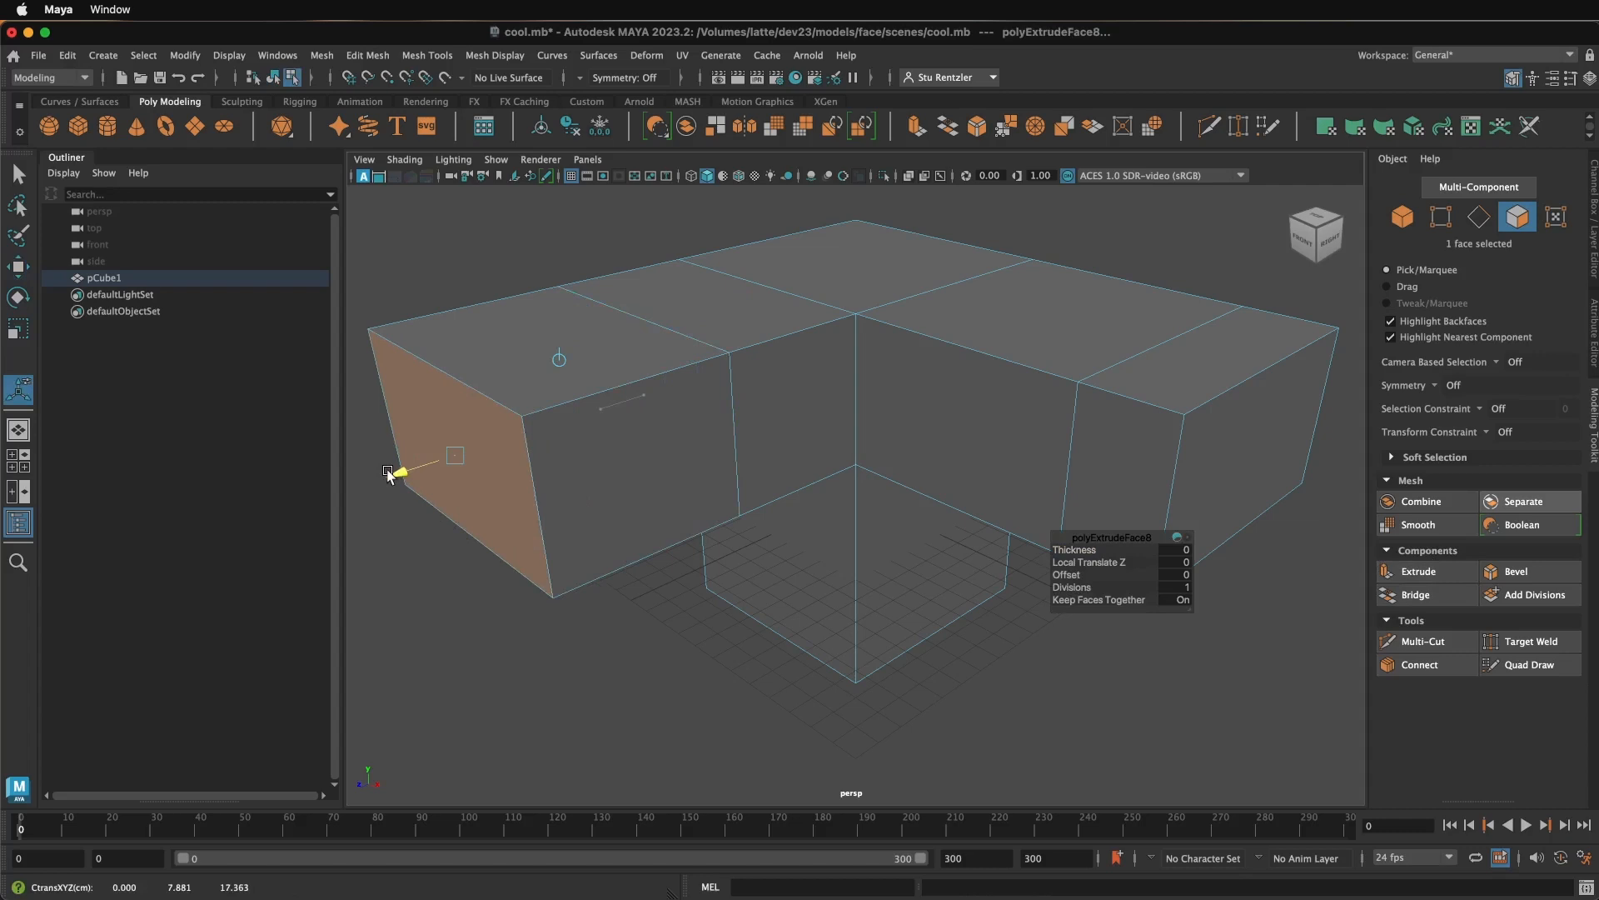
click(543, 370)
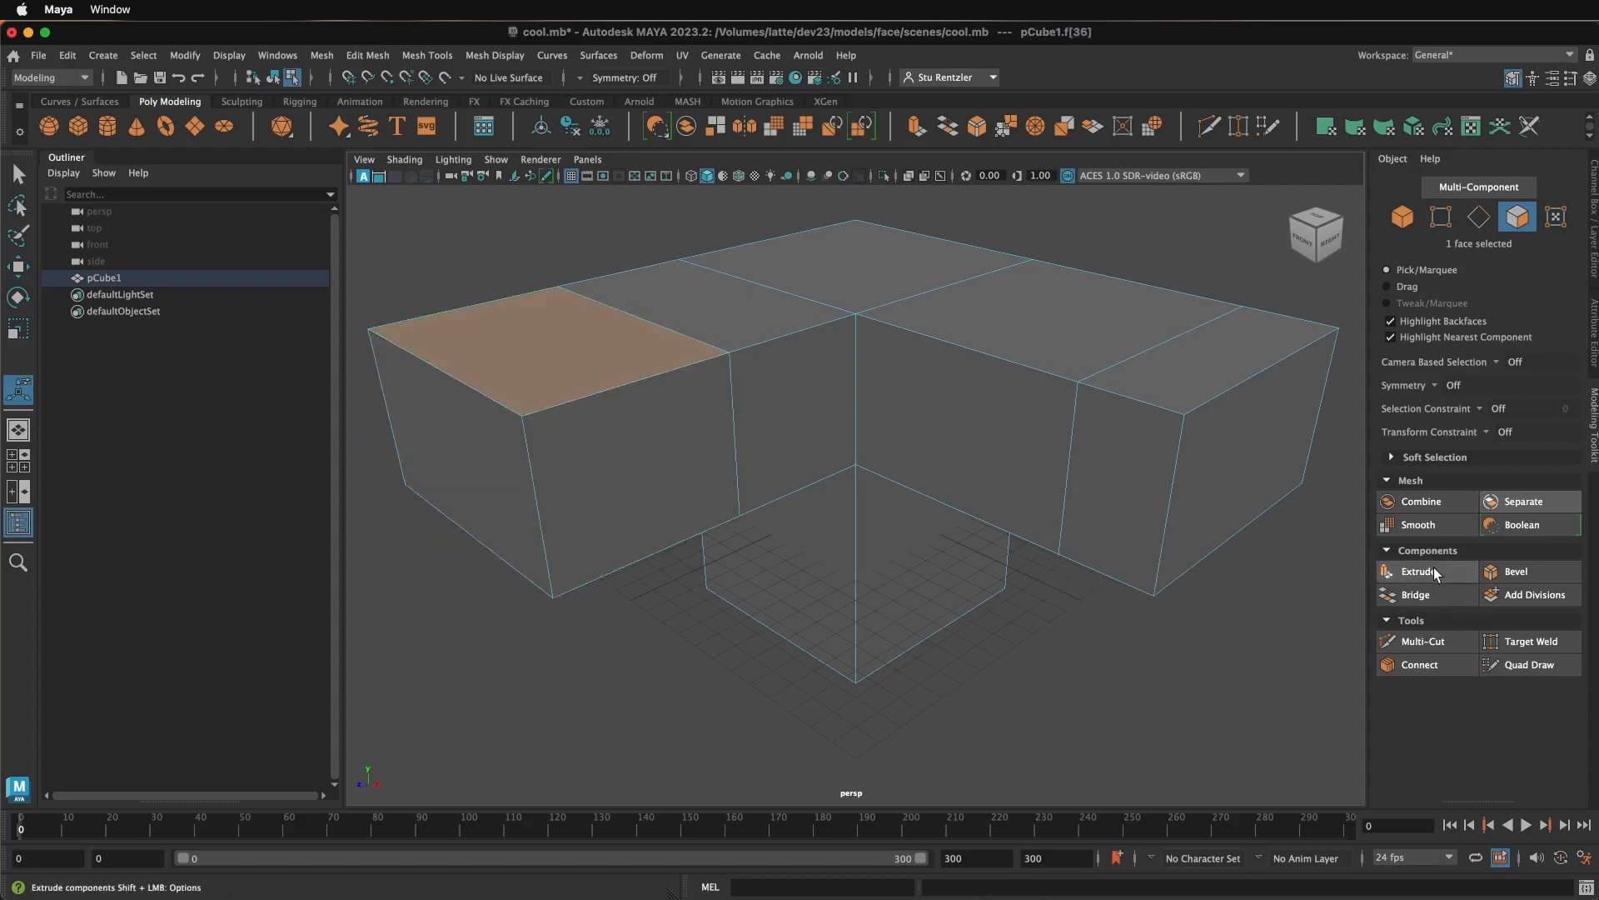
mouse_move(1427, 572)
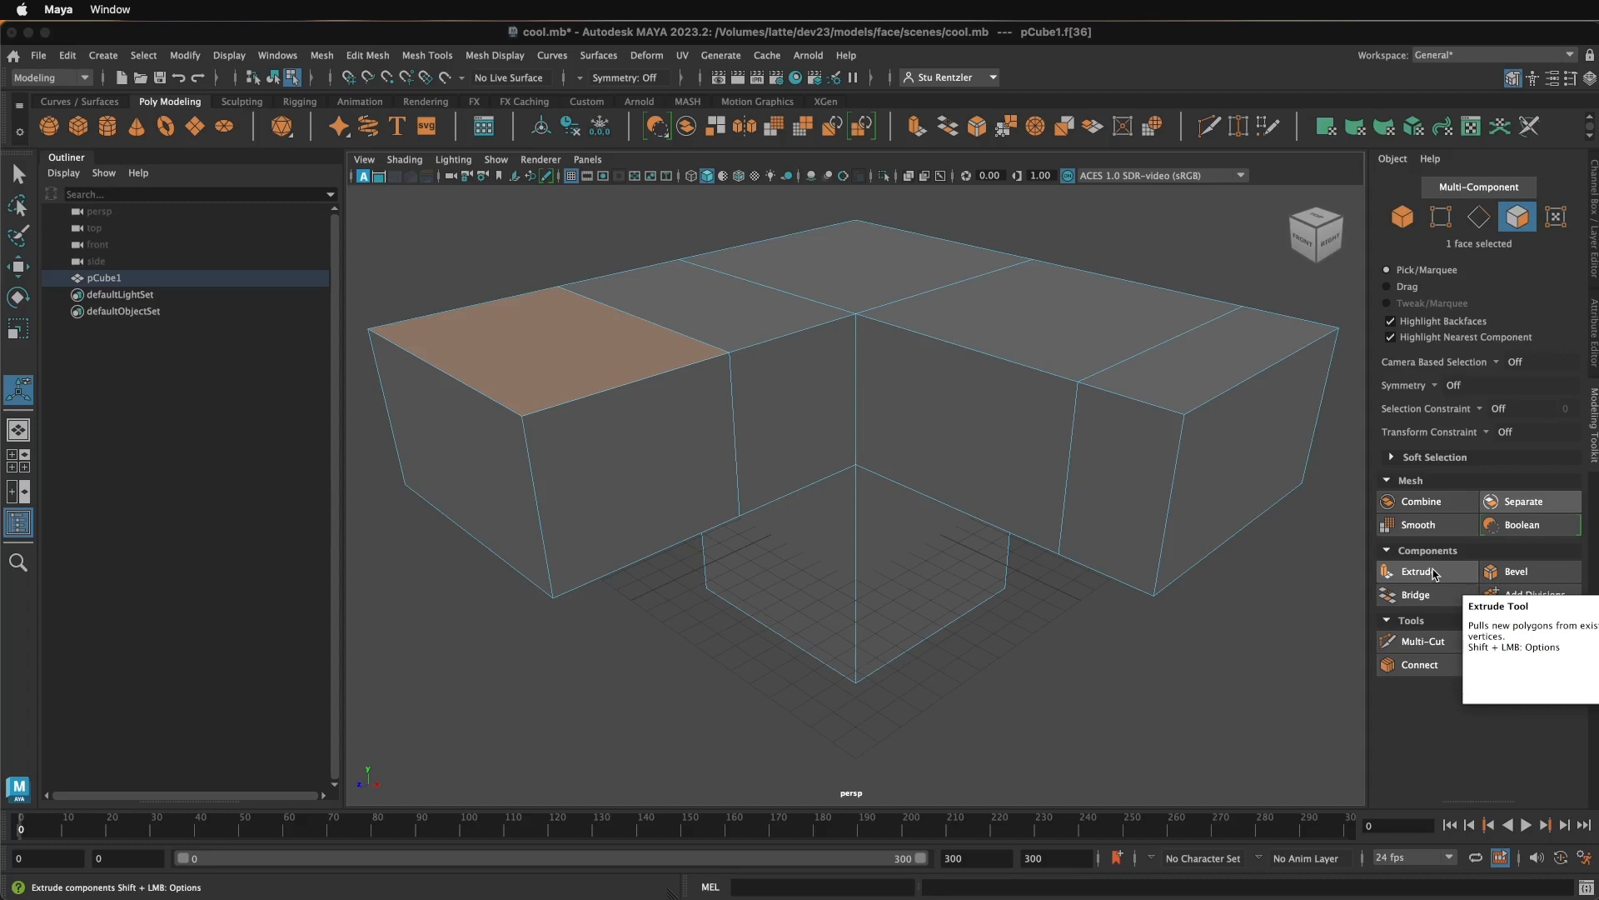
click(1419, 571)
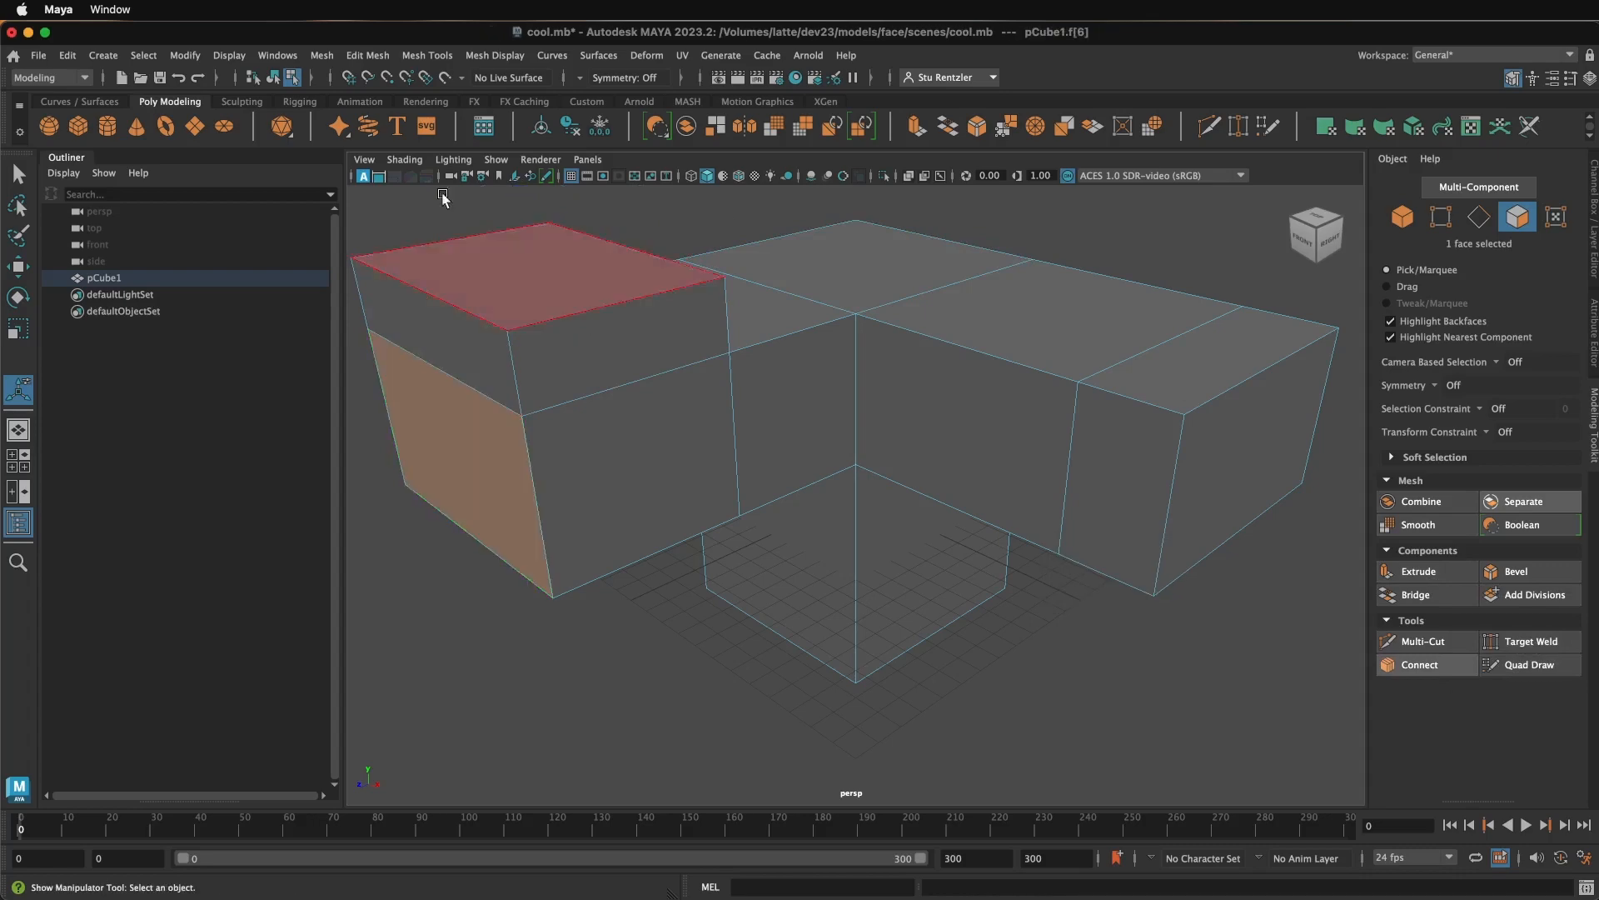
- Extrude the left end face via Edit Mesh > Extrude, then select faces along the right arm
click(367, 55)
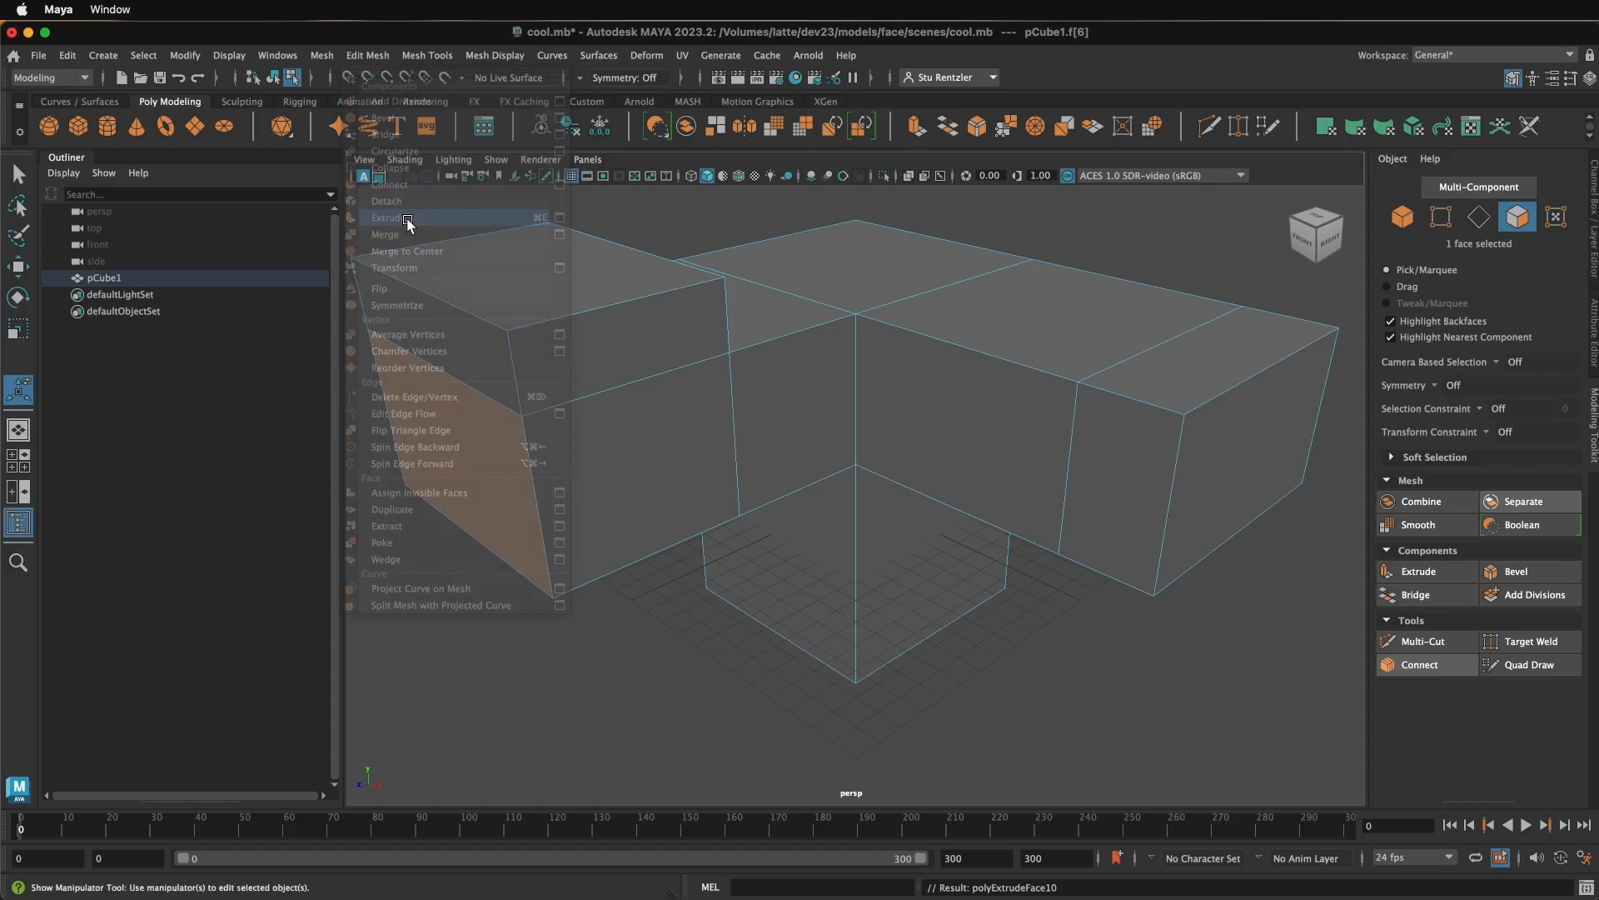
click(391, 217)
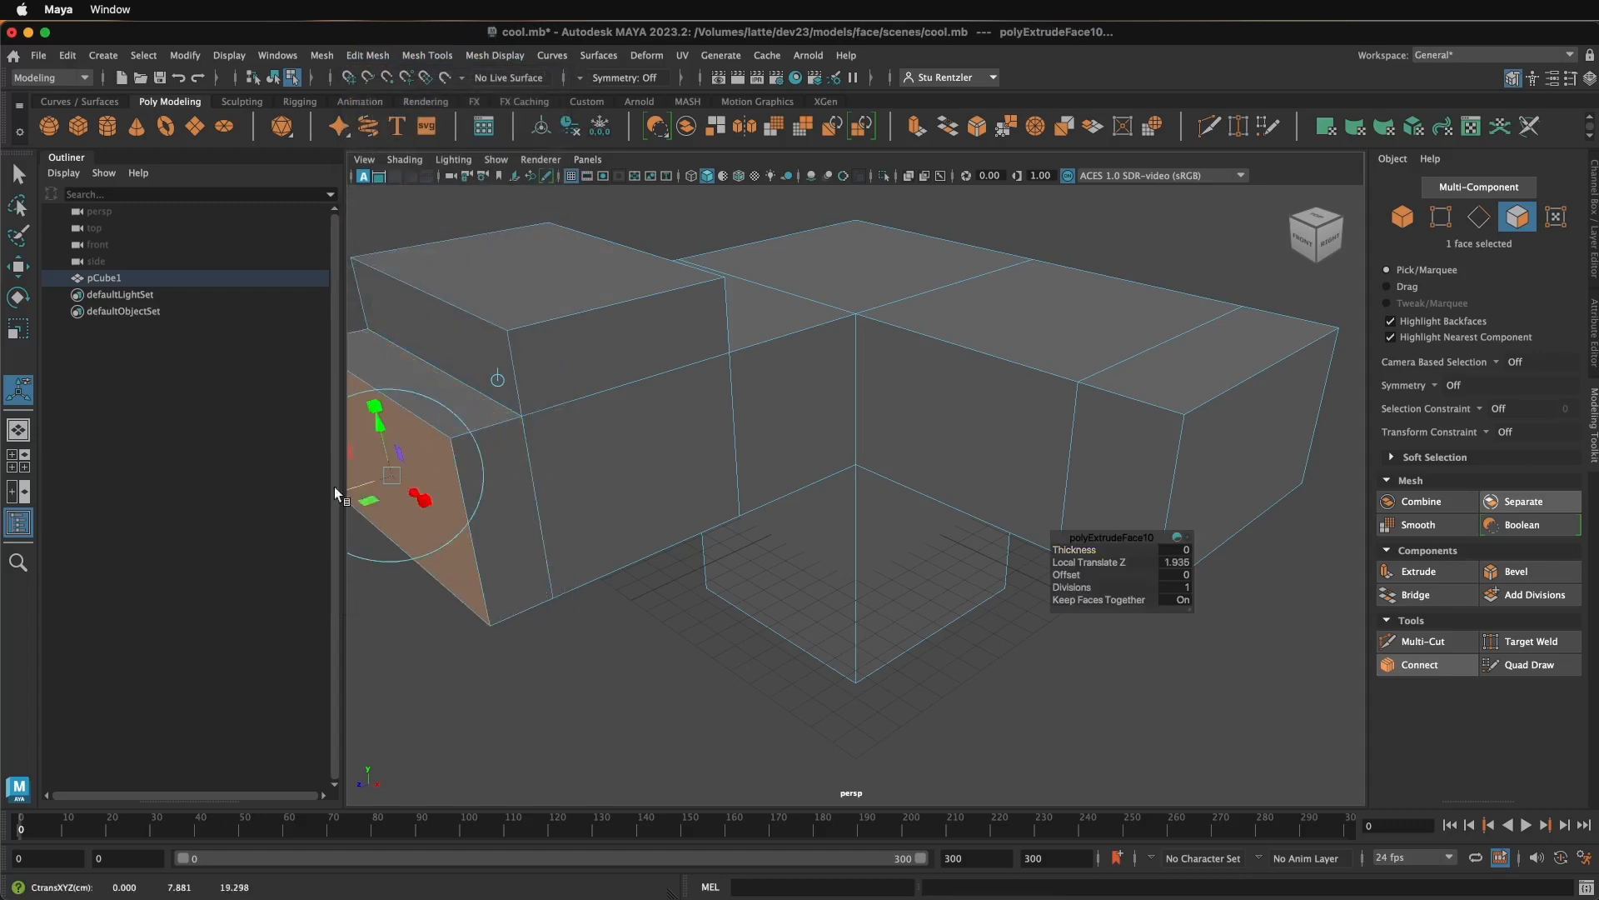
click(810, 623)
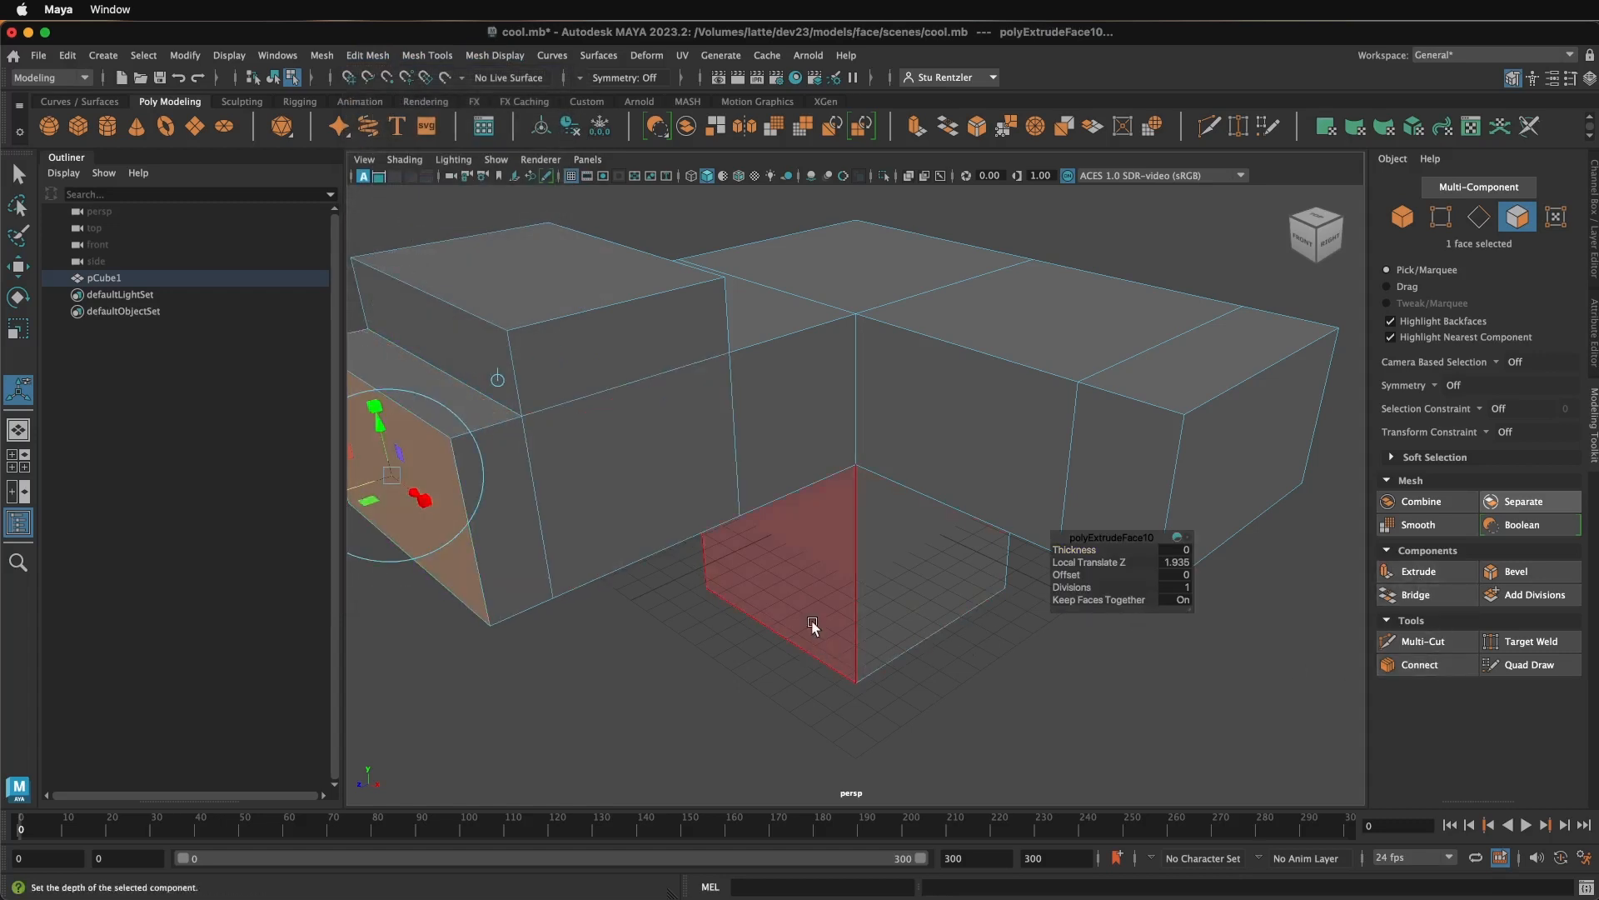
click(932, 405)
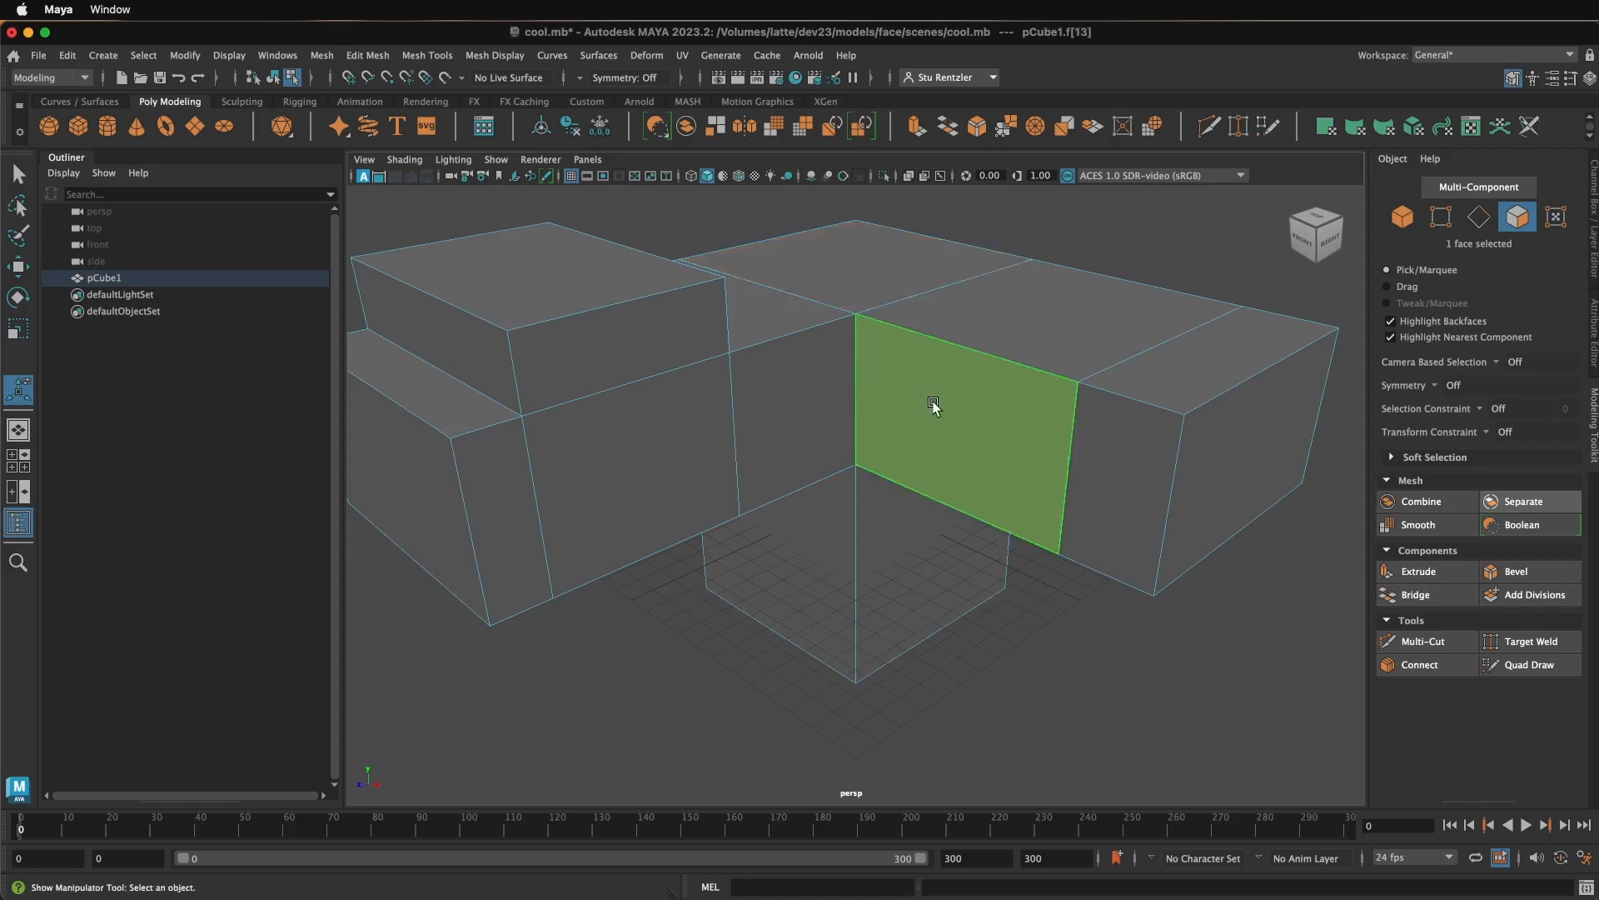
click(1097, 495)
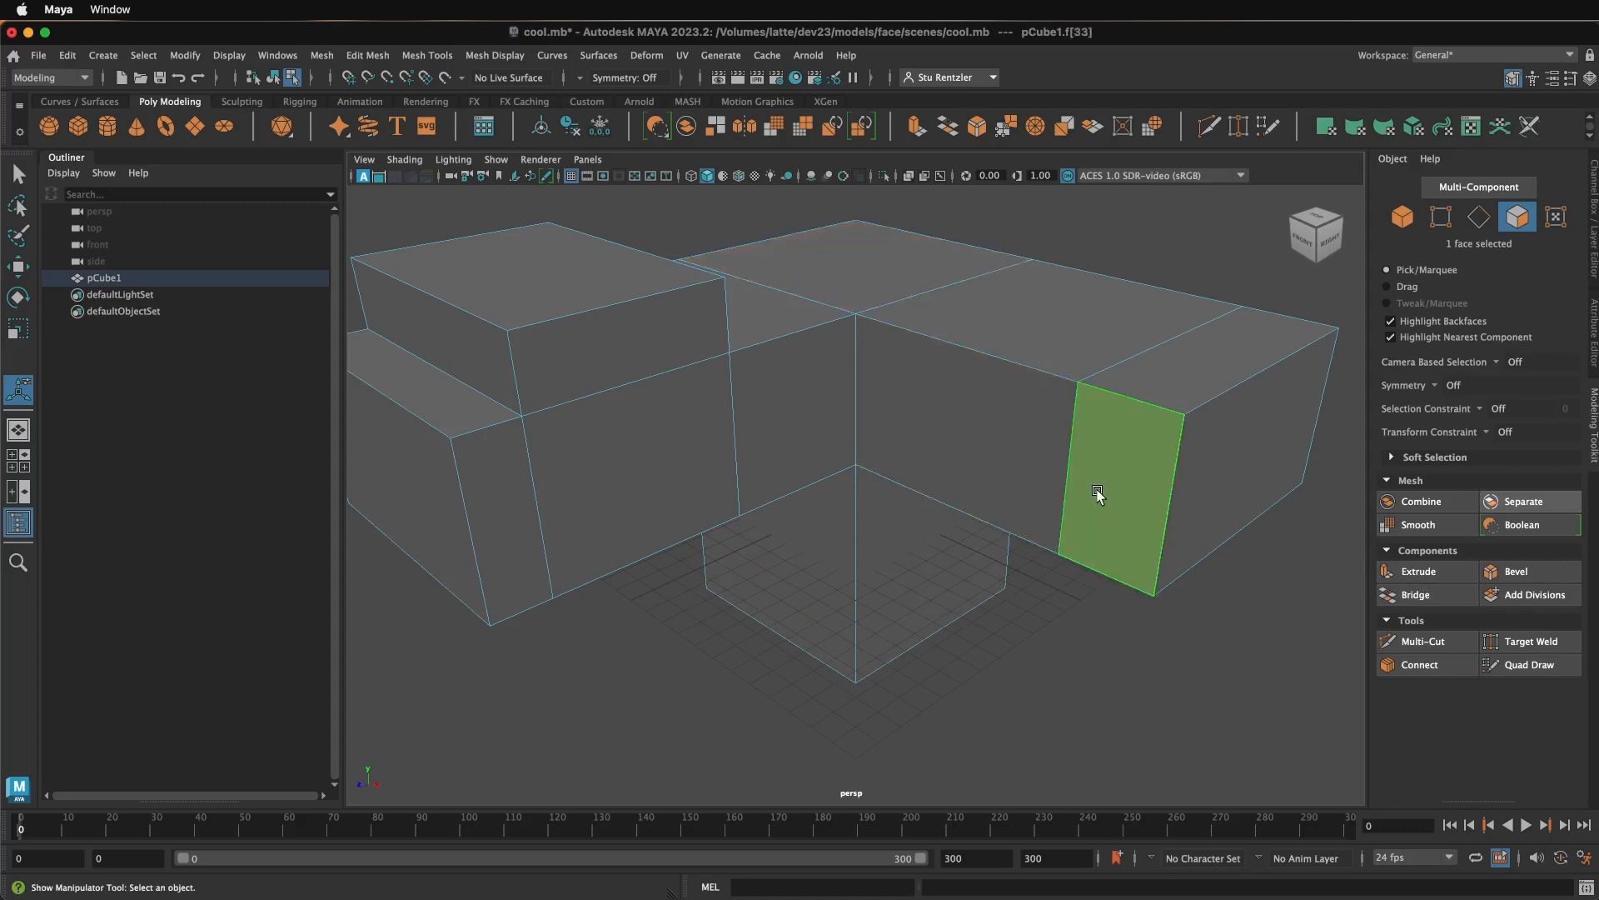